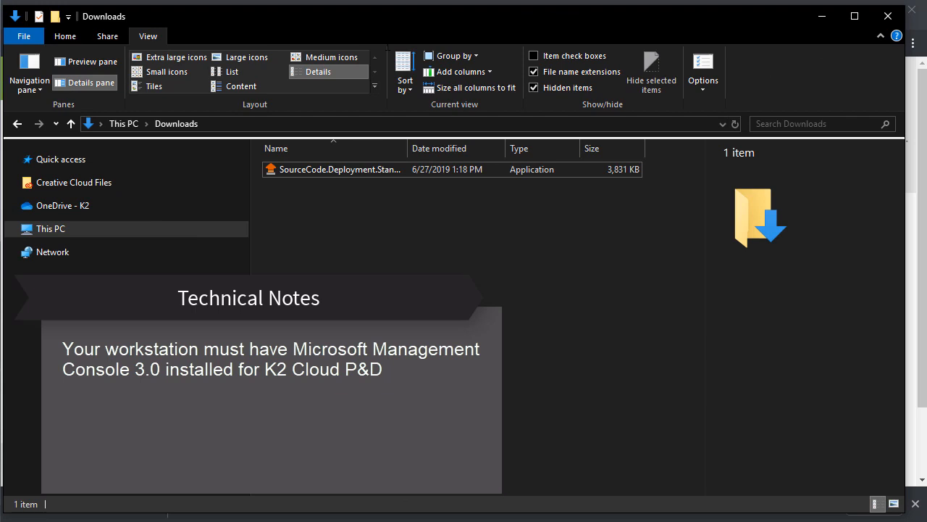
# Launch the standalone deployment application and sign in with the work account and password
pyautogui.click(339, 169)
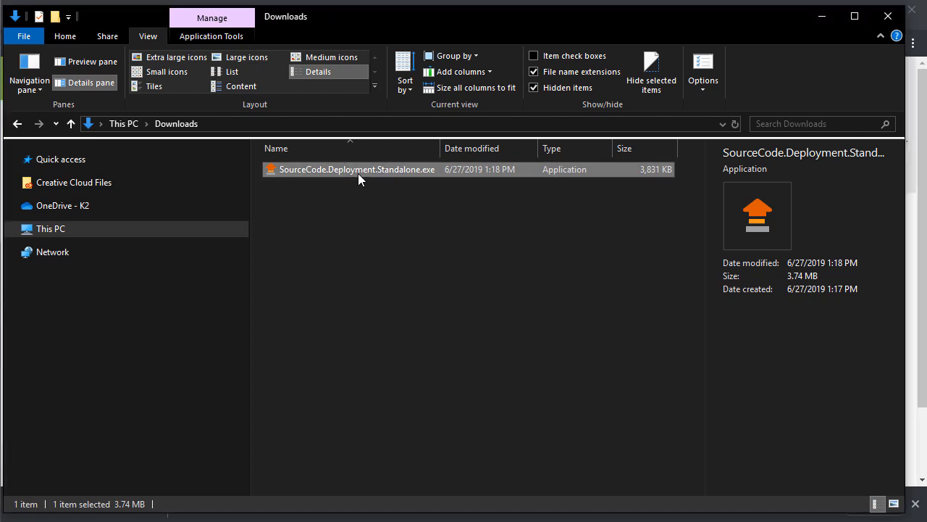
pyautogui.doubleClick(356, 169)
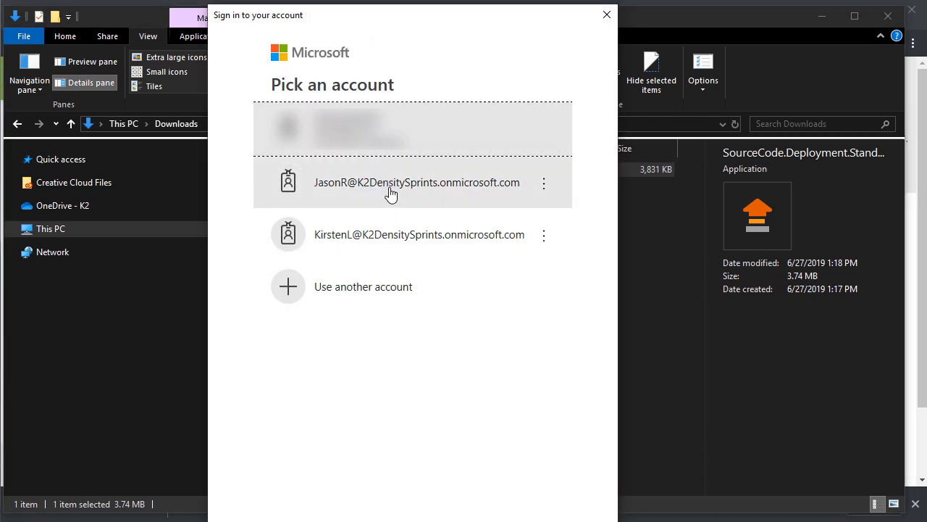
pyautogui.click(416, 182)
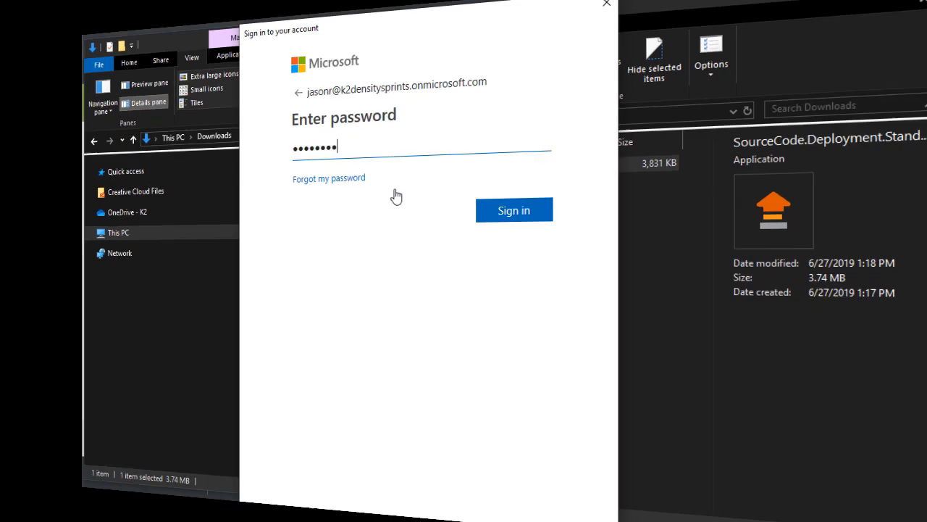
pyautogui.click(514, 210)
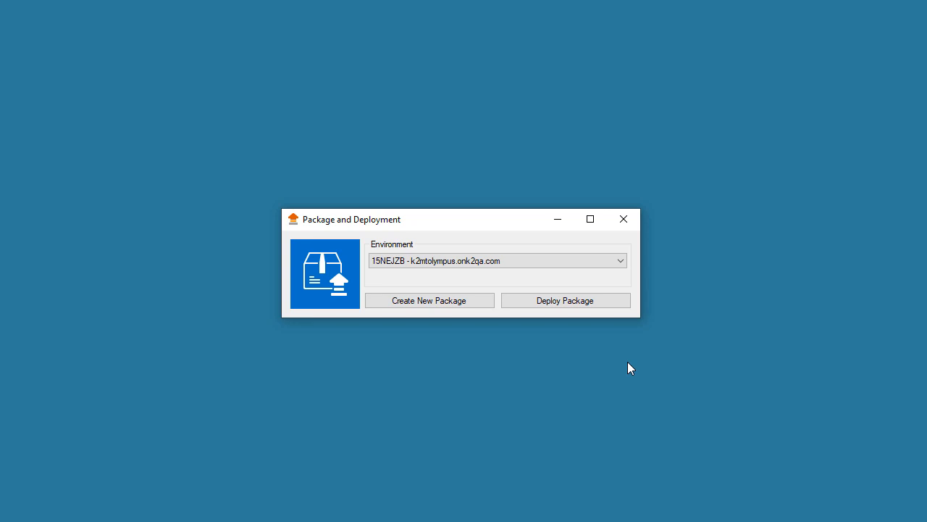
pyautogui.moveTo(447, 313)
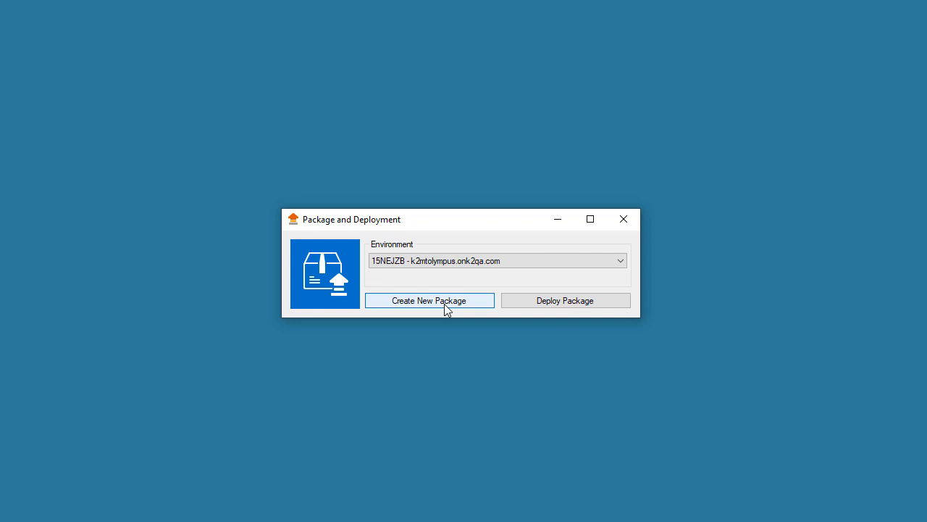
# Start a new package from the Package and Deployment start screen
pyautogui.click(429, 300)
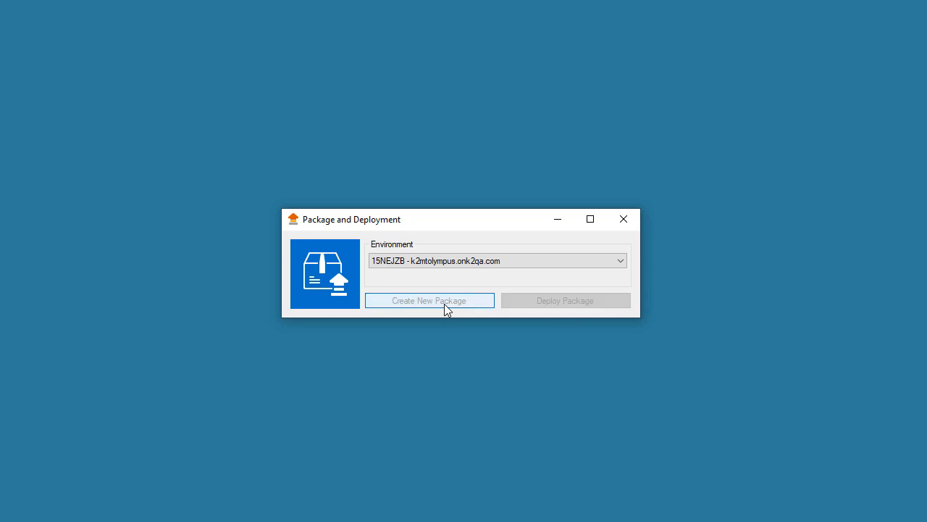
pyautogui.click(430, 300)
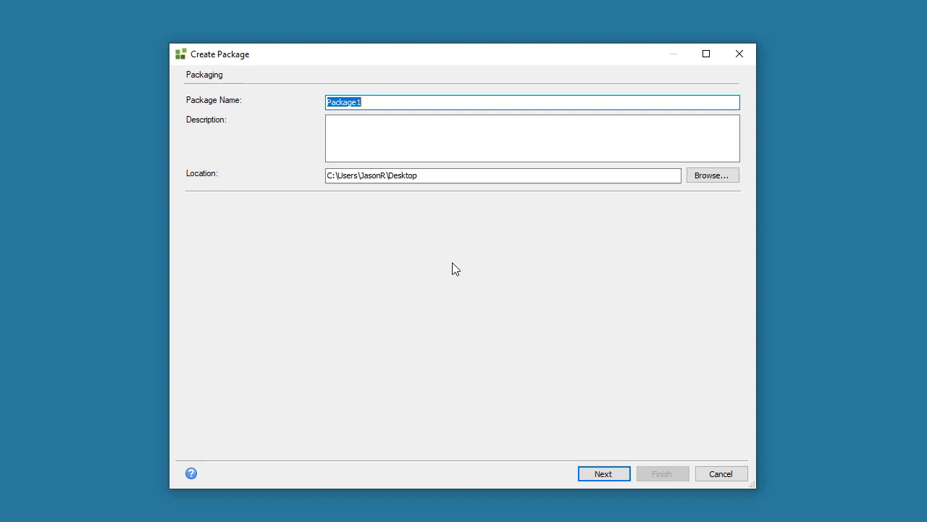
# Name the package 'Leave Request Application', describe it as 'Corporate basic leave request application v1.0', and continue
pyautogui.write('Leave Request Application')
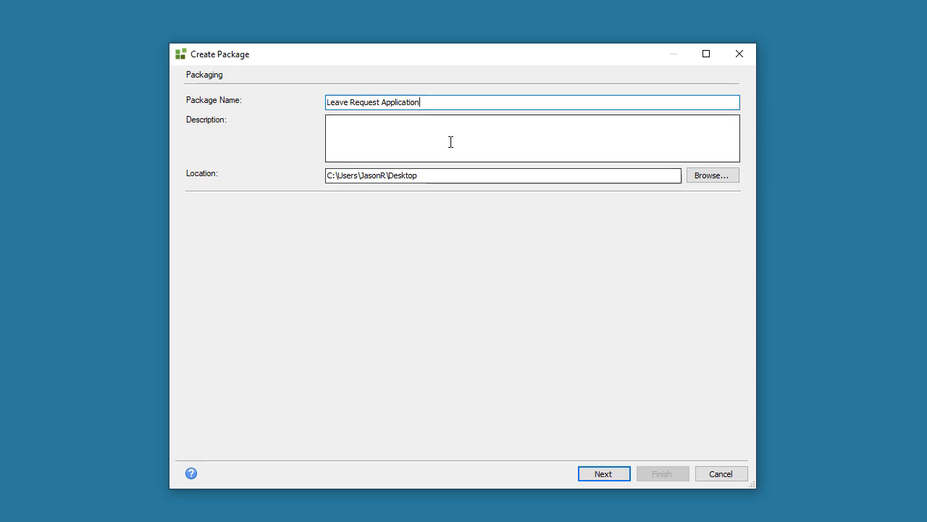
pyautogui.write('Corporate basic leave request application v1.0')
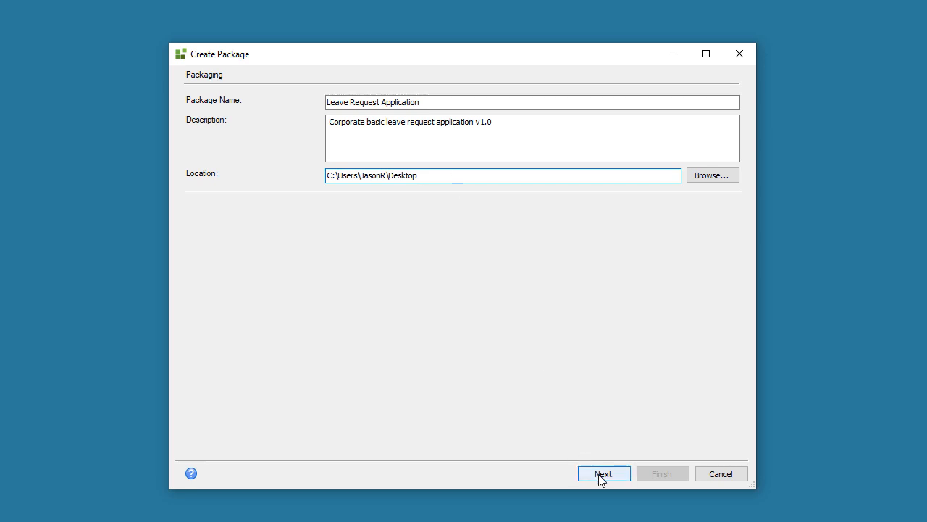
pyautogui.click(604, 474)
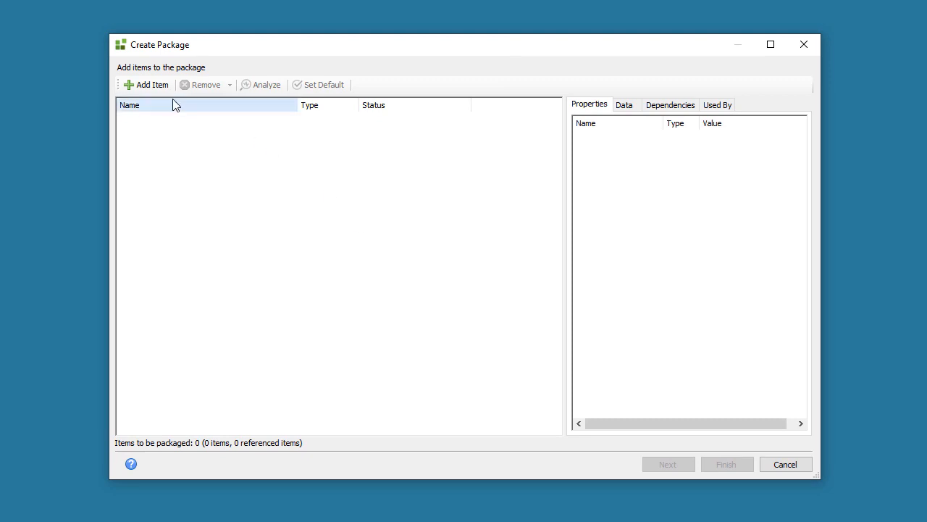
# In Add Items, expand K2 Learning > Leave Request and its Forms, SmartObjects, Views, Workflows folders
pyautogui.click(145, 85)
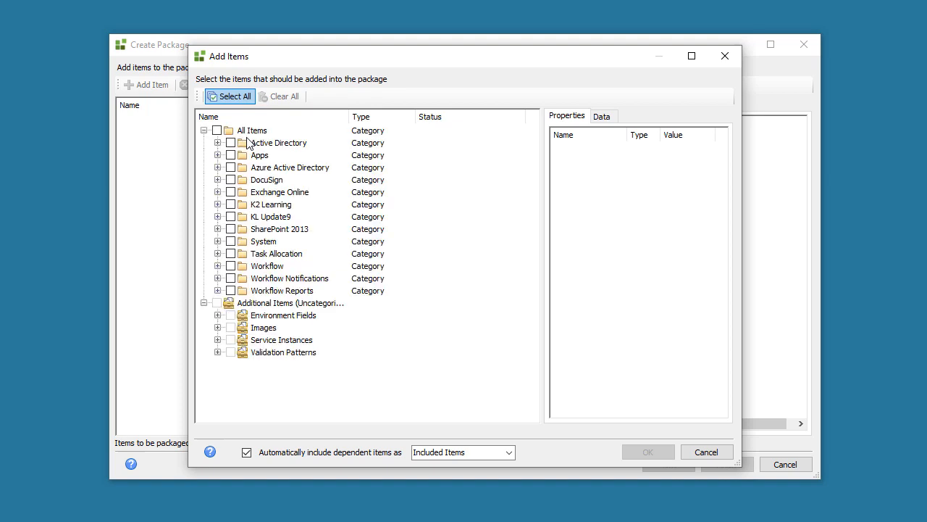
pyautogui.moveTo(222, 209)
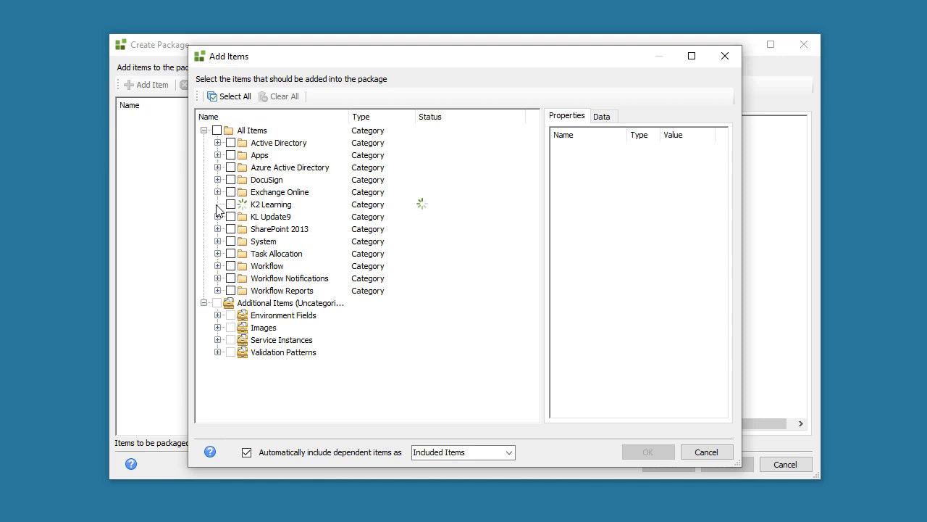
pyautogui.click(217, 204)
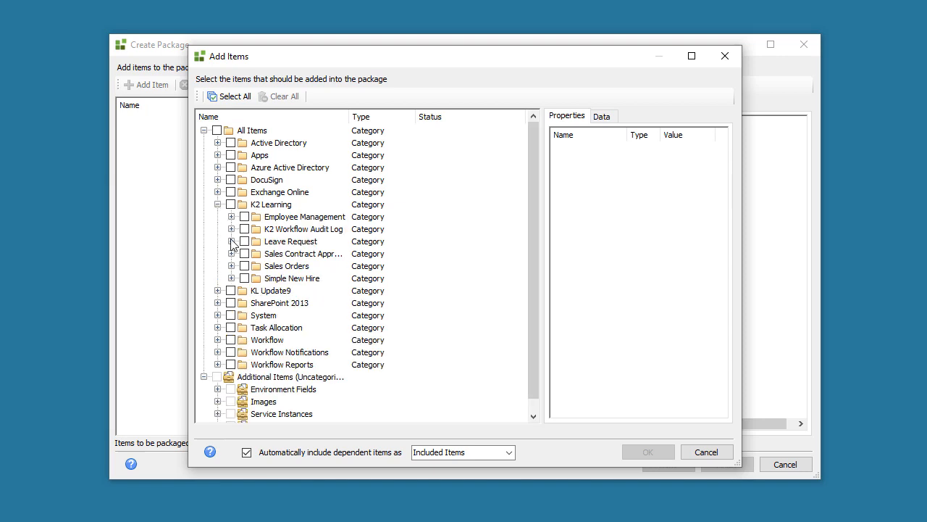
pyautogui.click(231, 241)
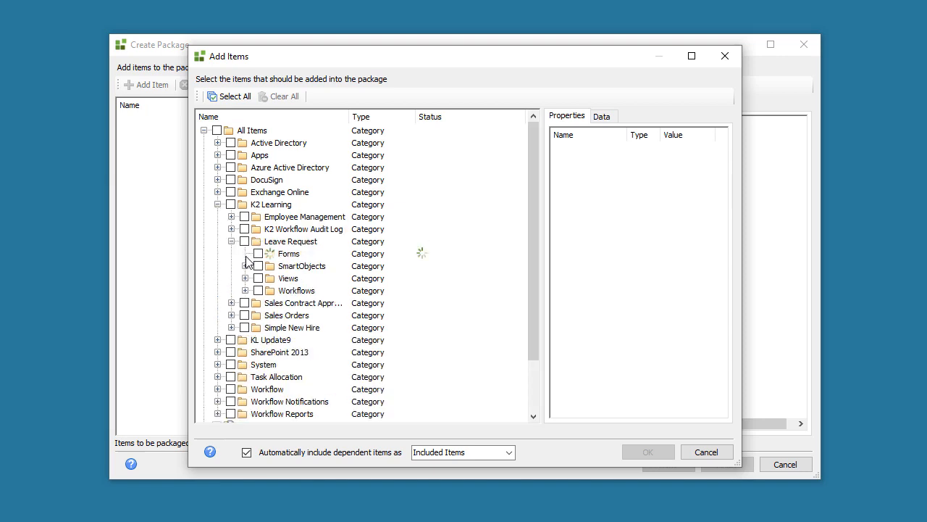
pyautogui.click(245, 254)
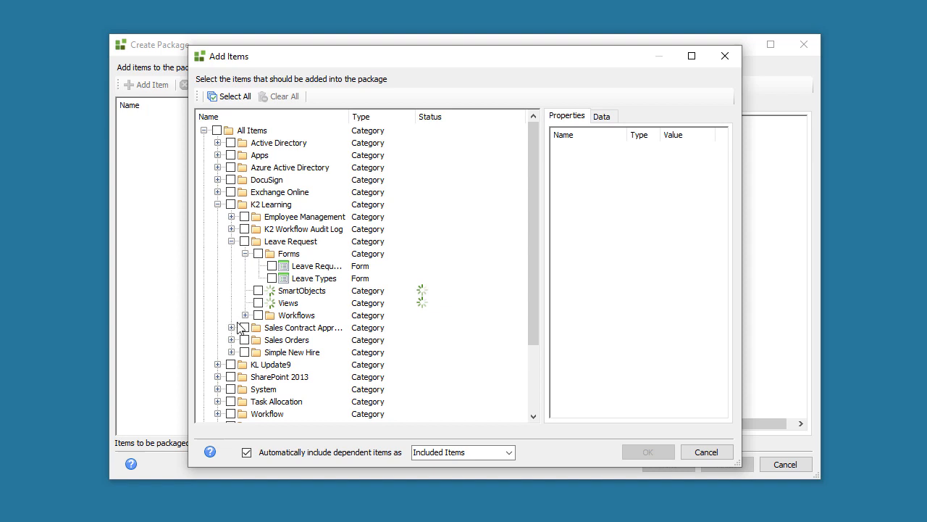
pyautogui.click(246, 291)
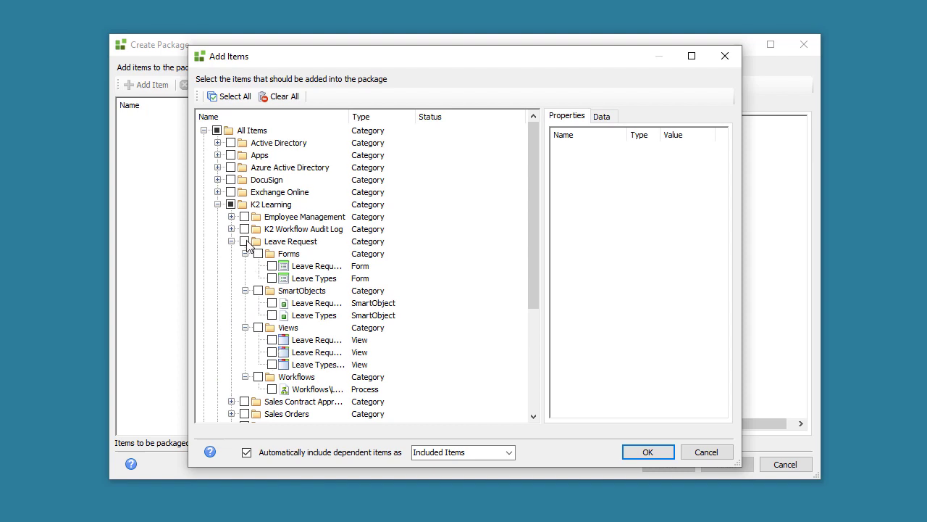
# Check all Leave Request items and set dependent items to be included as Referenced Items
pyautogui.click(244, 241)
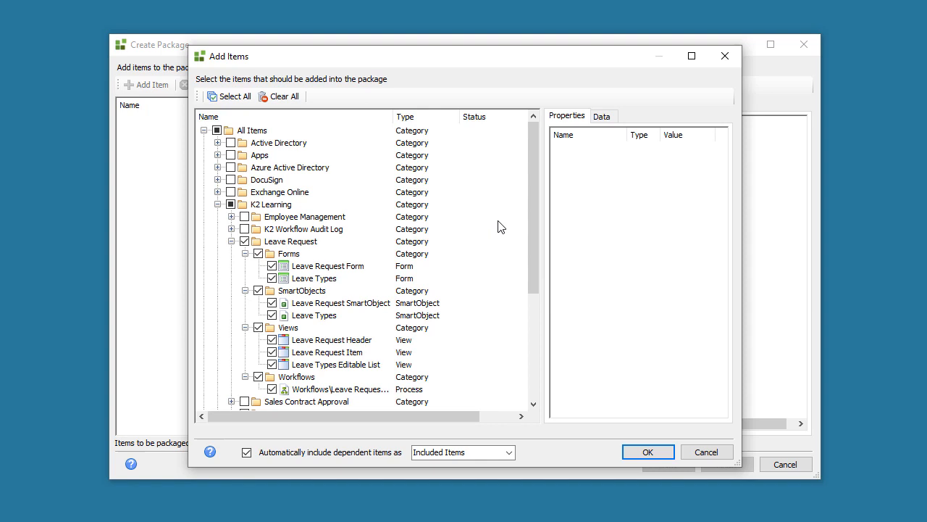
pyautogui.click(336, 364)
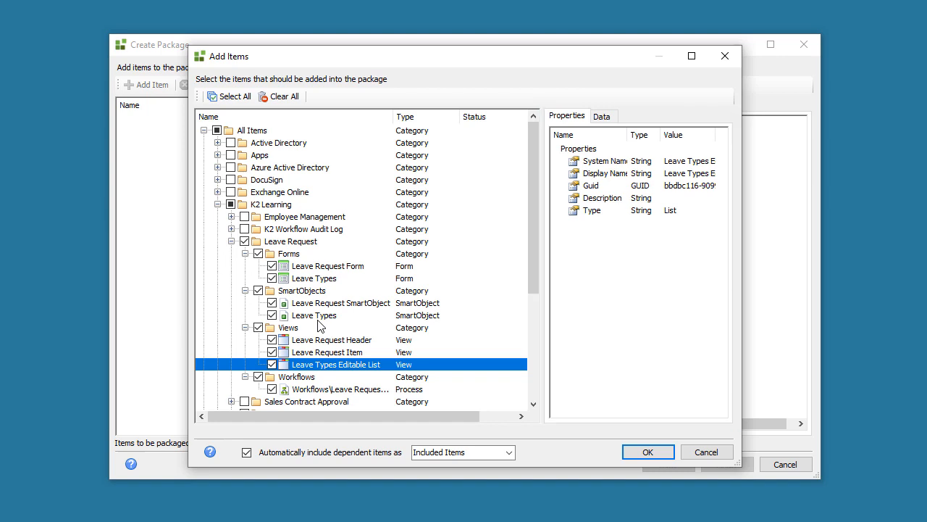
pyautogui.moveTo(550, 449)
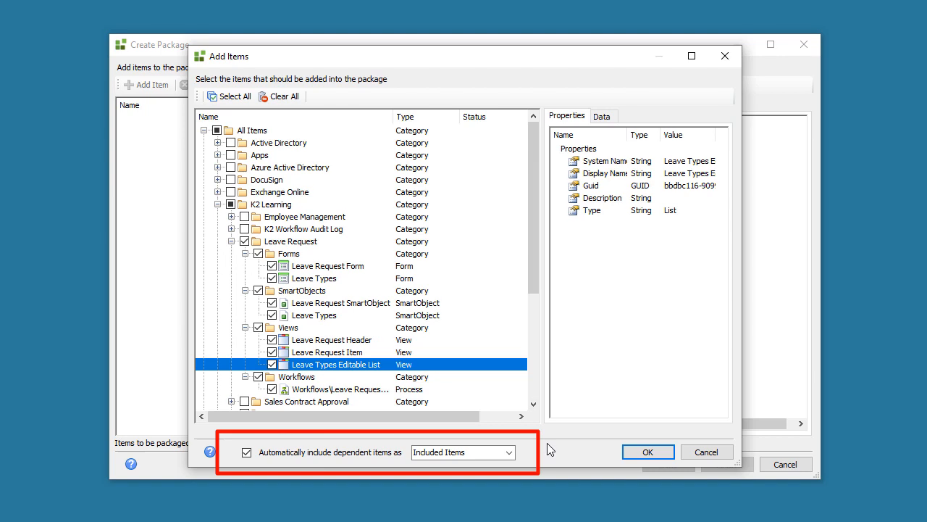
pyautogui.moveTo(525, 460)
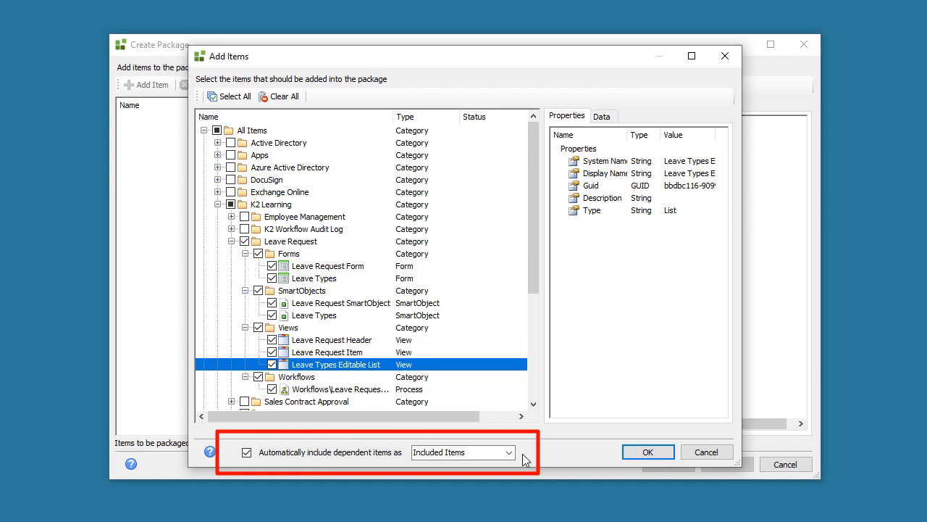
pyautogui.click(509, 451)
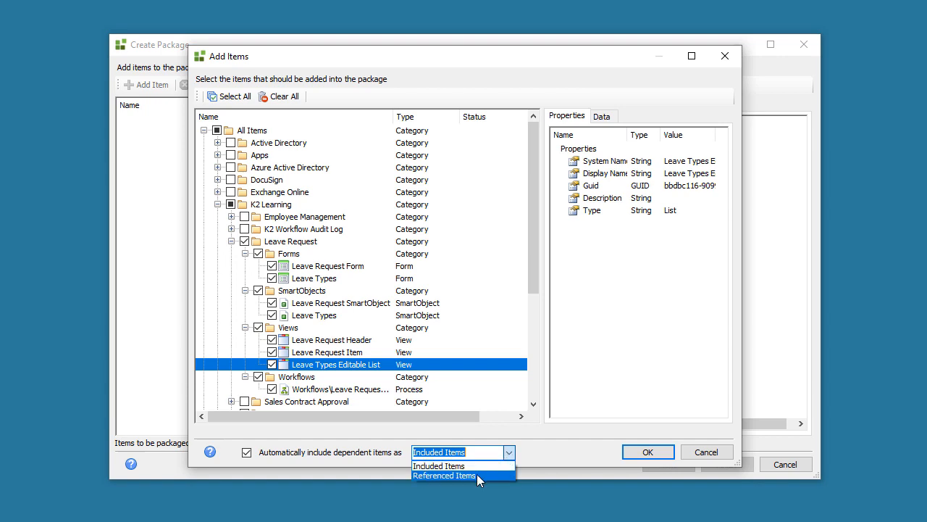
pyautogui.click(444, 475)
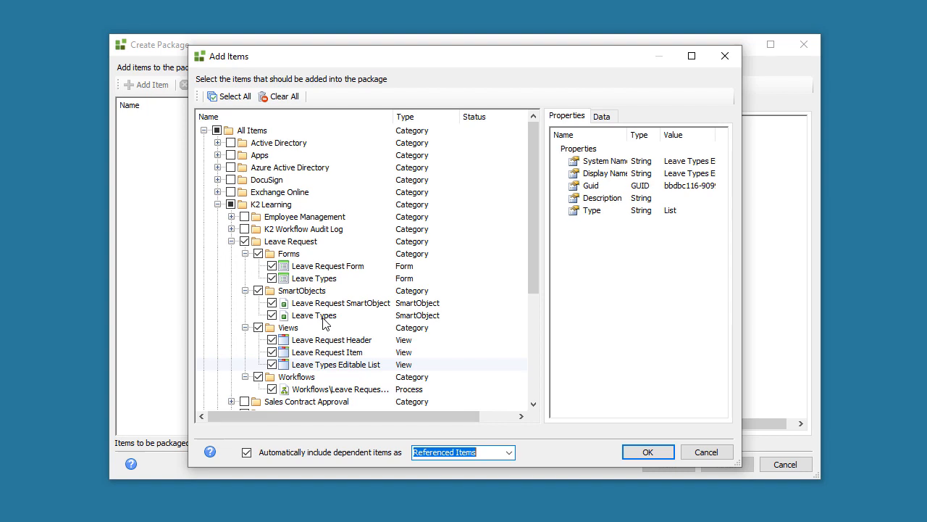
pyautogui.click(602, 116)
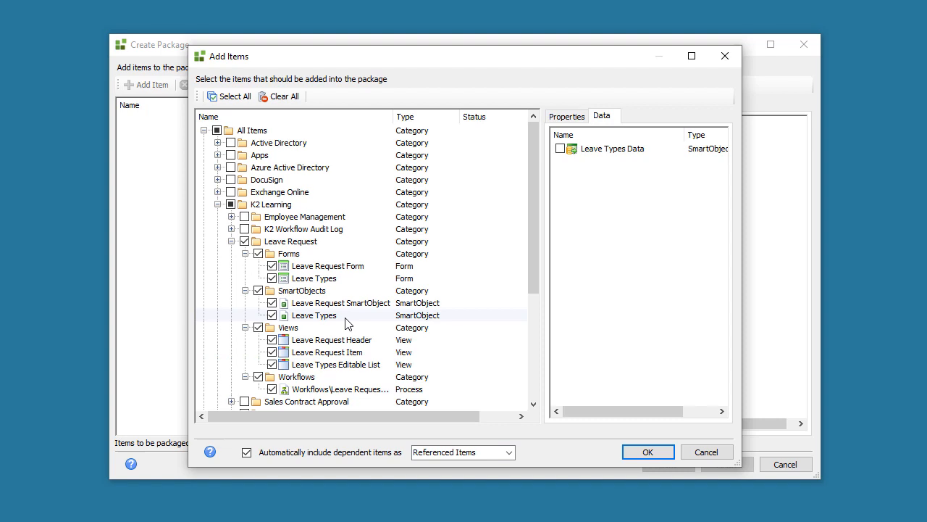
# Tick Leave Types Data and Leave Request SmartObject Data for inclusion in the package
pyautogui.click(314, 315)
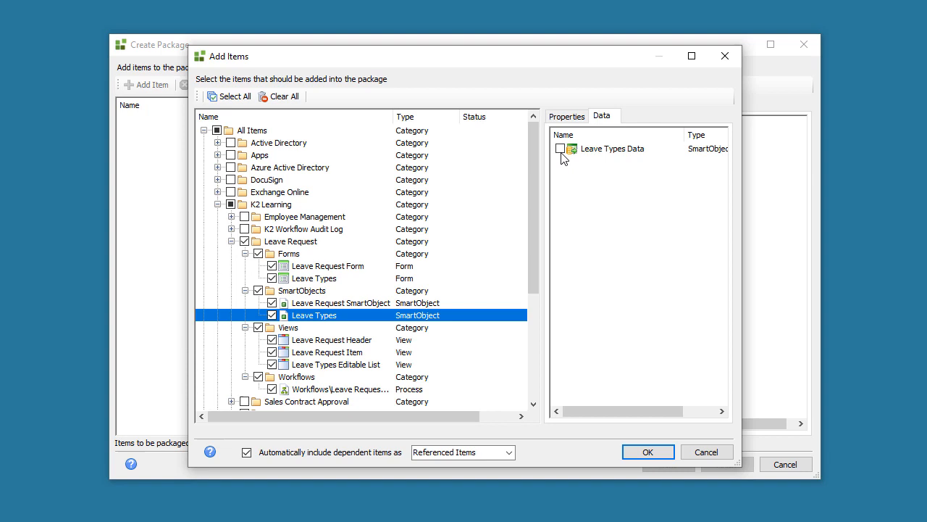
pyautogui.moveTo(619, 119)
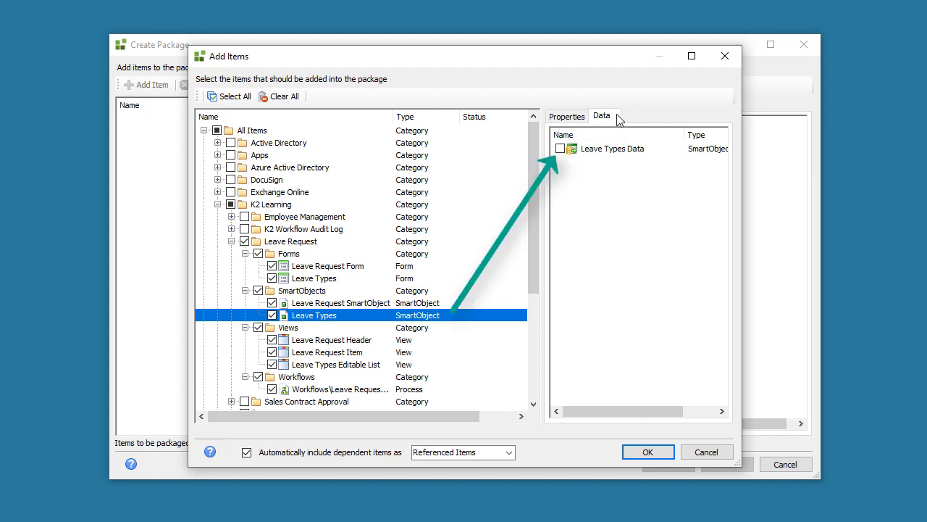
pyautogui.moveTo(564, 155)
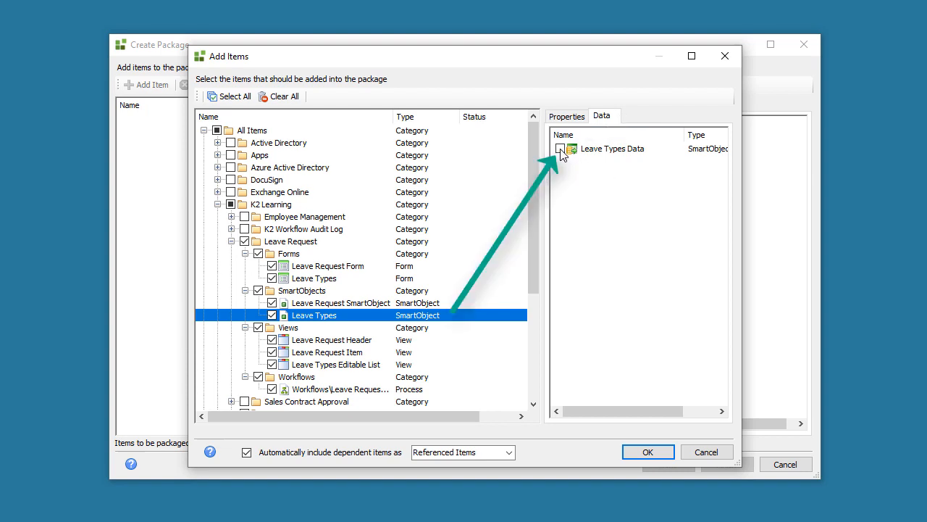
pyautogui.click(561, 149)
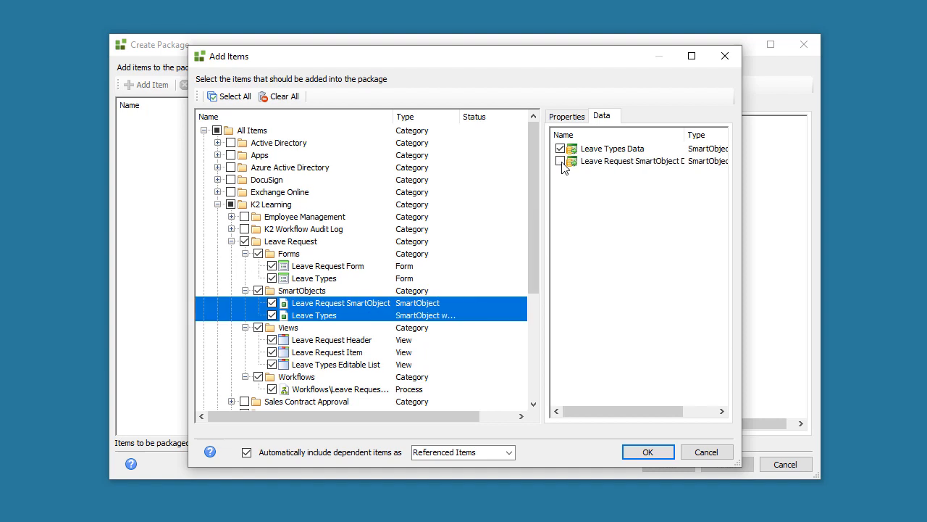
pyautogui.click(560, 161)
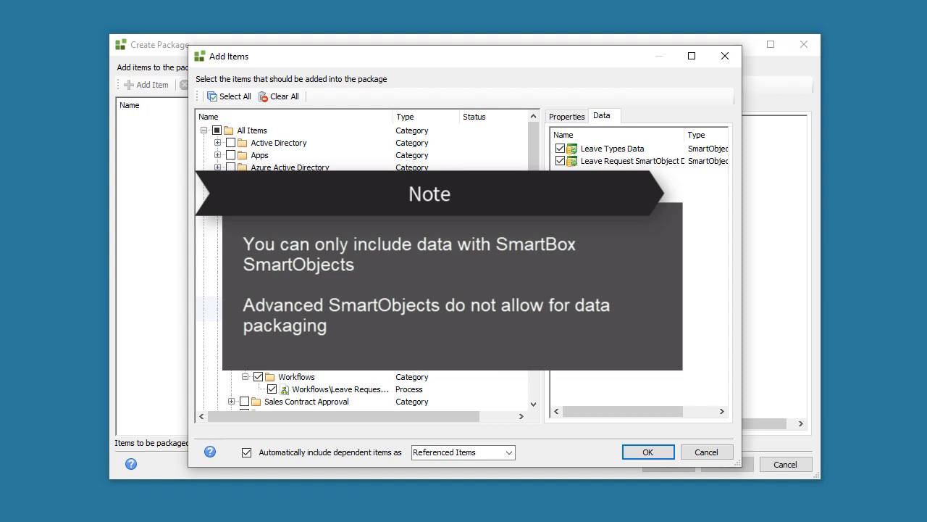
pyautogui.click(647, 451)
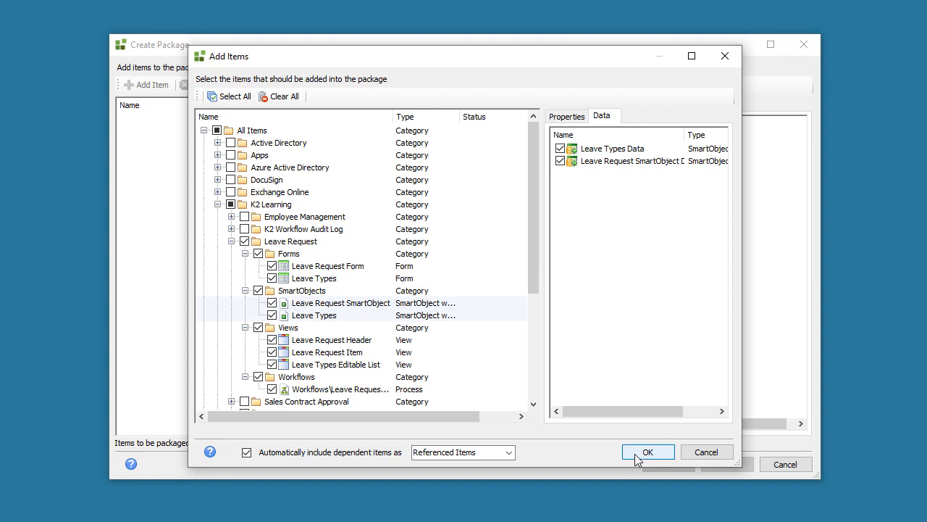
# Add the items, review the package tree and SmartObject data, then finish saving the .kspx
pyautogui.click(648, 451)
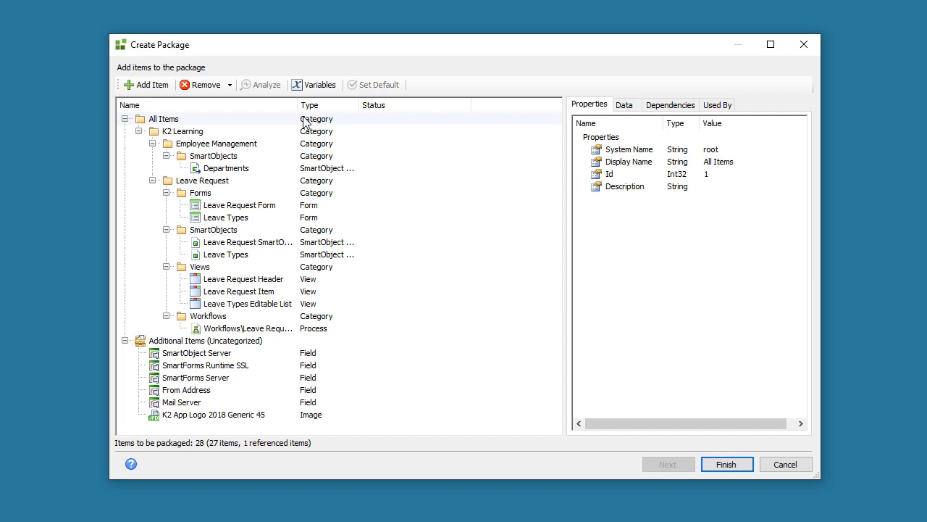
pyautogui.click(163, 118)
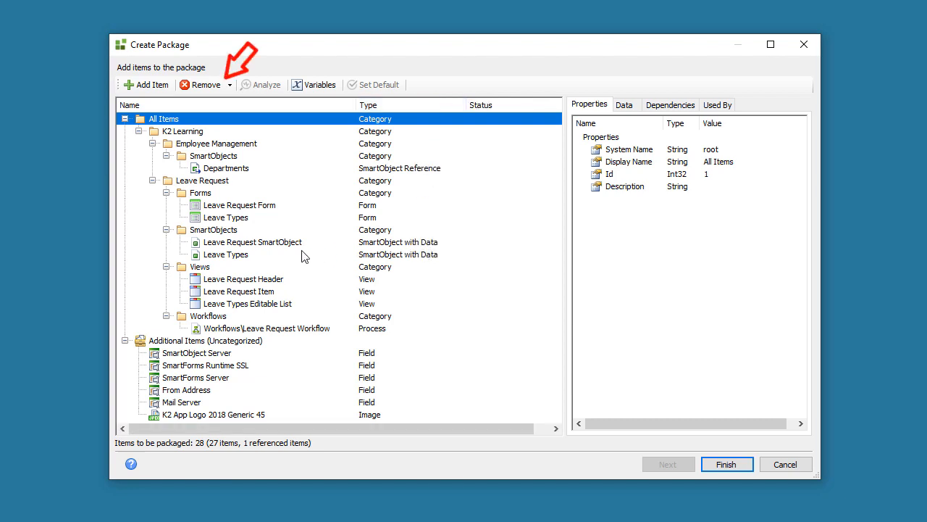
pyautogui.click(253, 241)
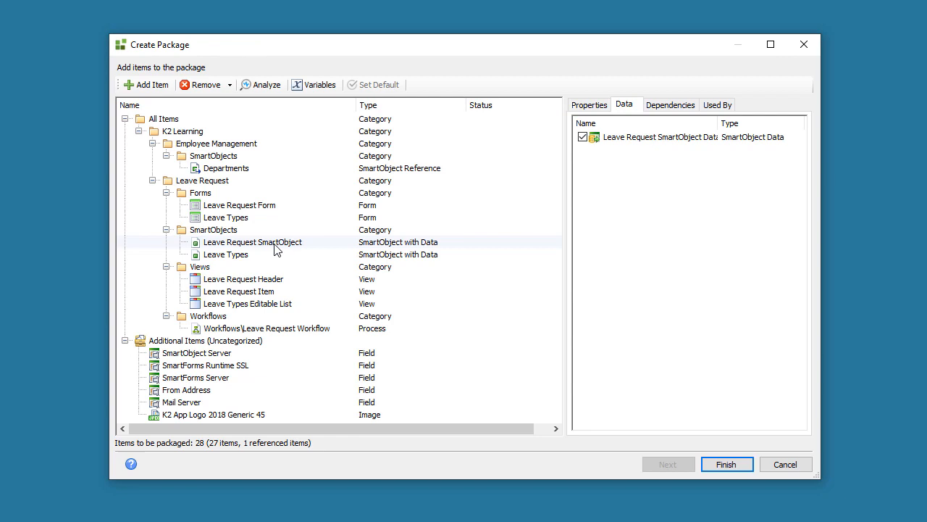
pyautogui.click(727, 464)
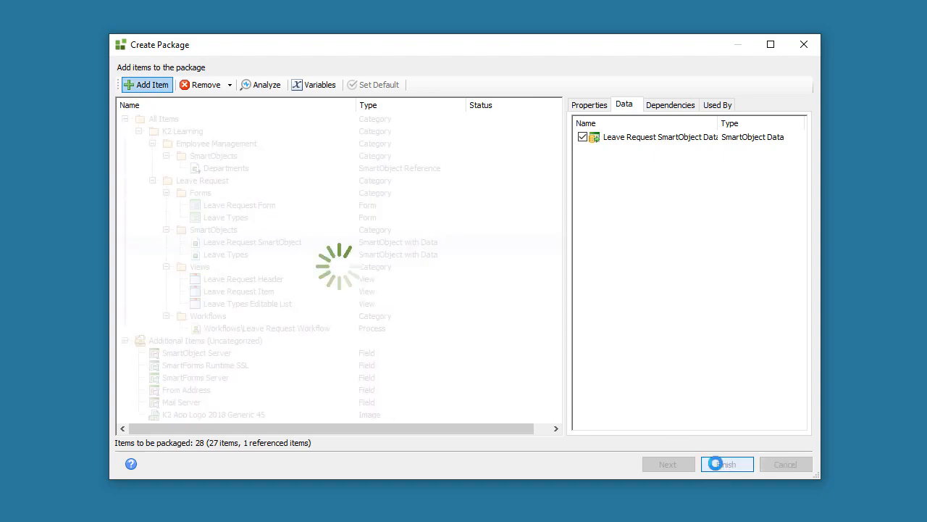
pyautogui.click(727, 464)
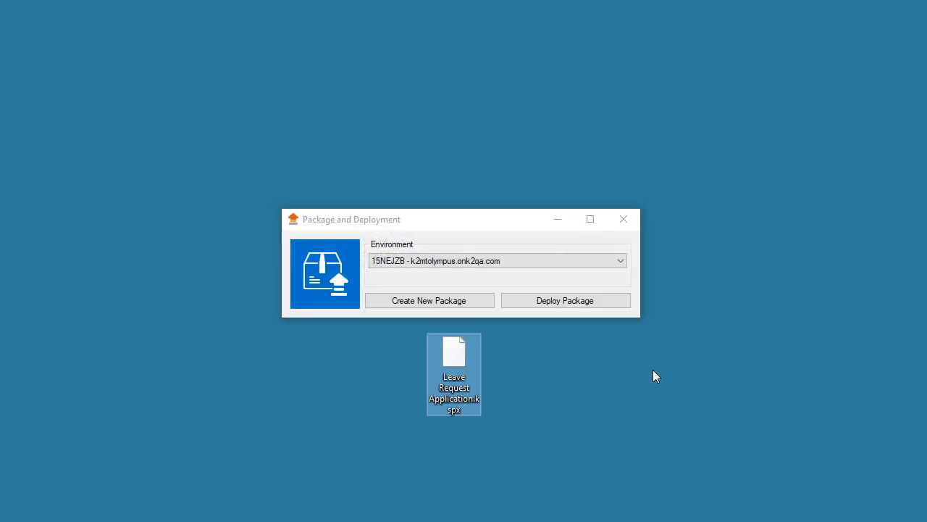